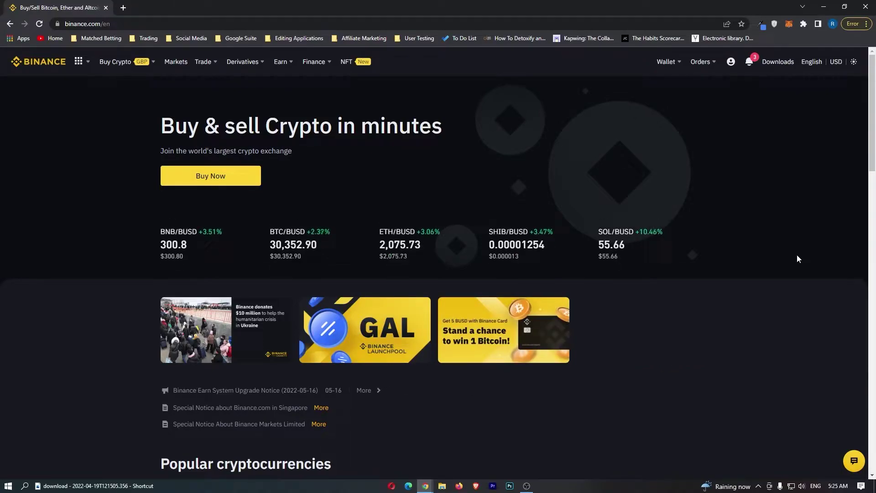
mouse_move(628, 73)
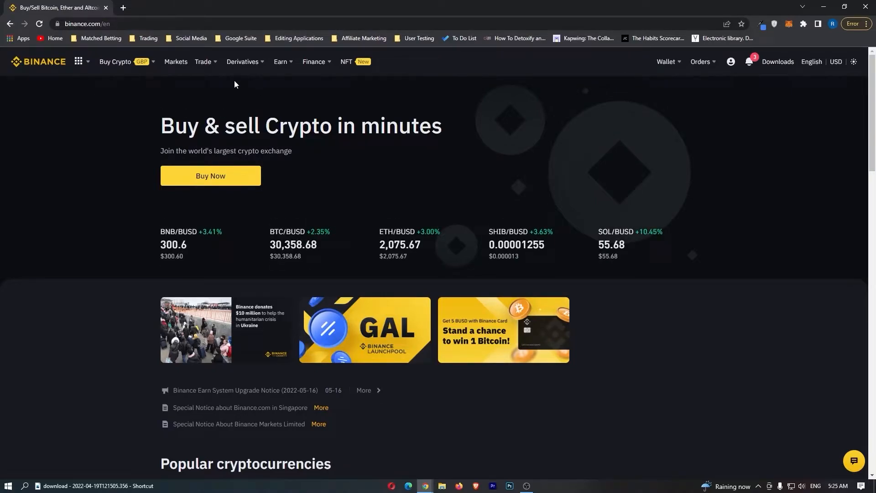
Step: Reach the Binance Convert portal from the Trade menu on the homepage
click(203, 61)
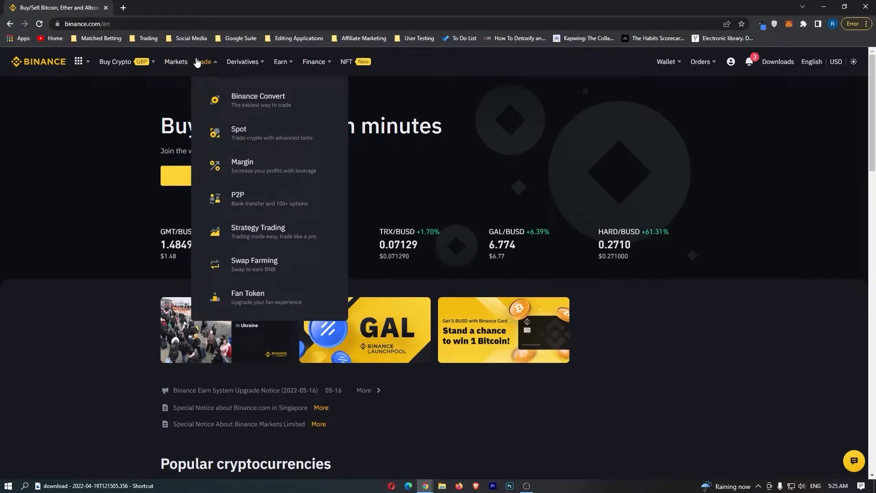
mouse_move(256, 211)
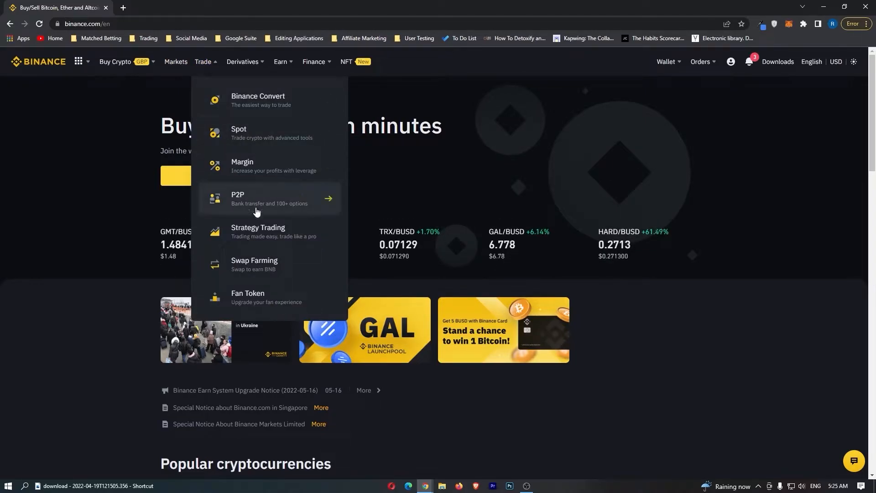
mouse_move(258, 101)
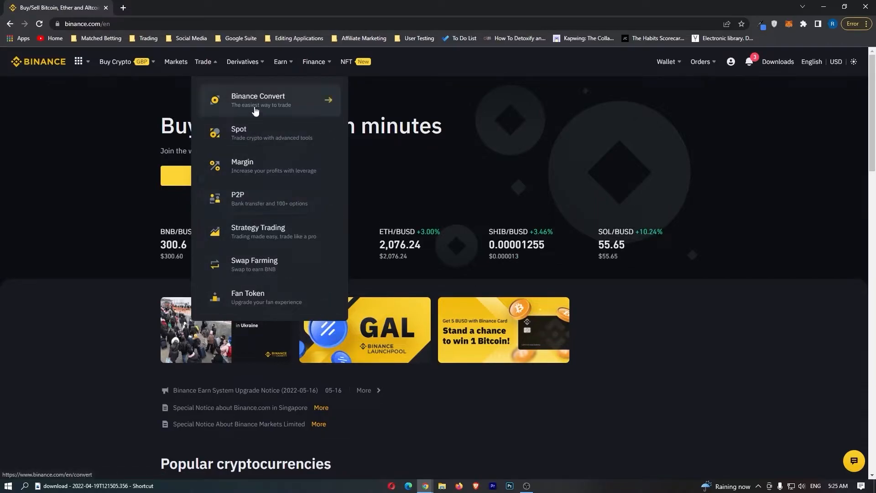
mouse_move(230, 85)
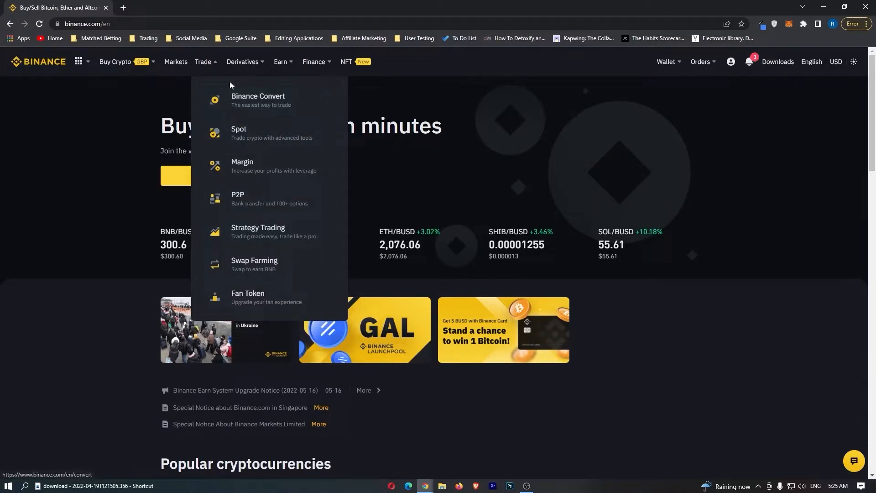
mouse_move(242, 99)
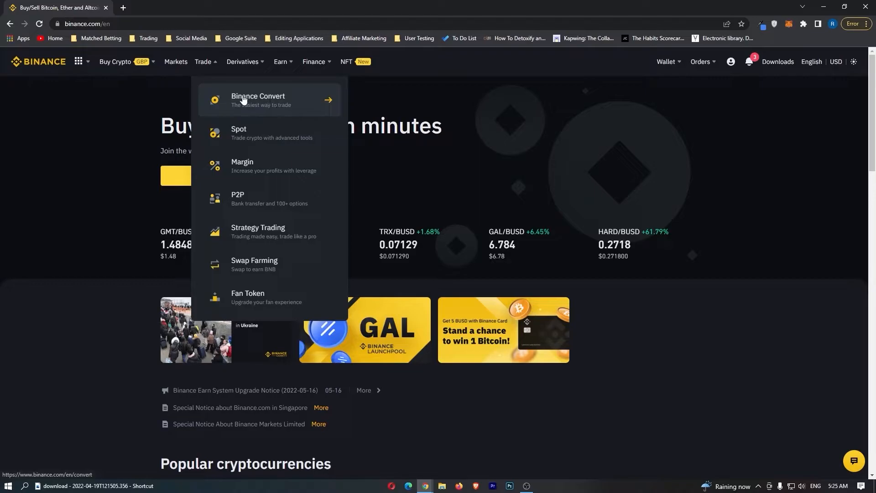
click(259, 101)
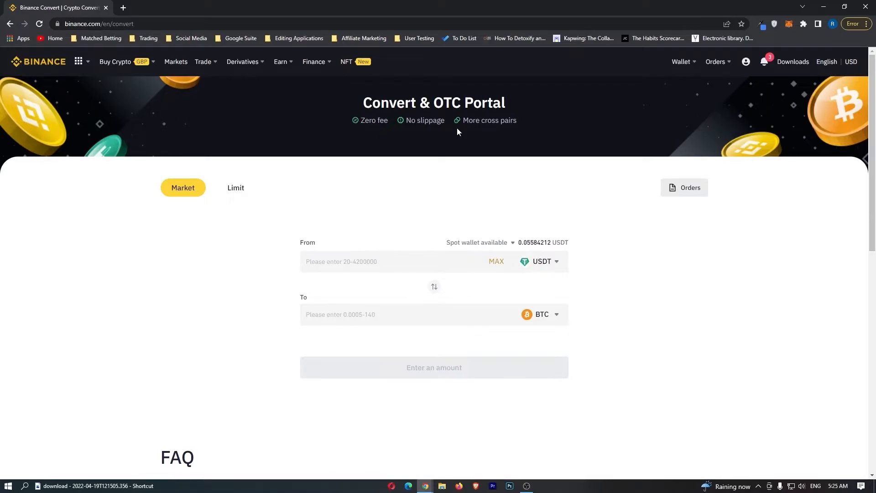
mouse_move(522, 107)
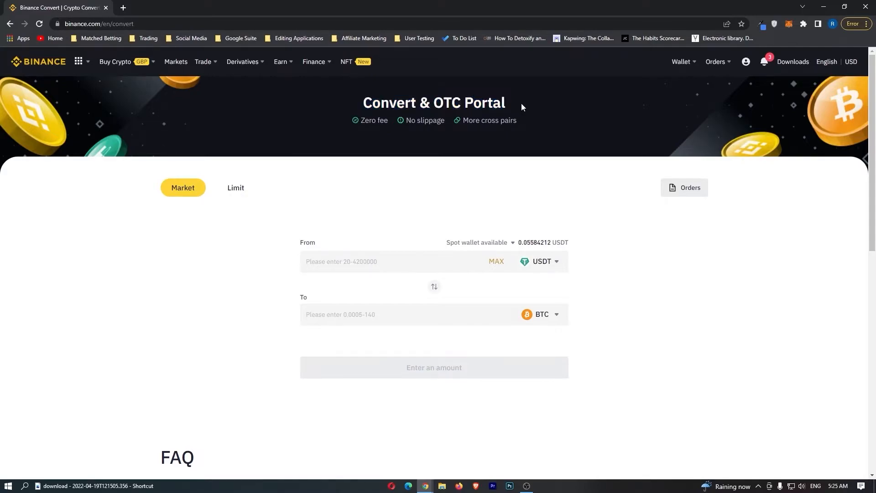
scroll(down, 3)
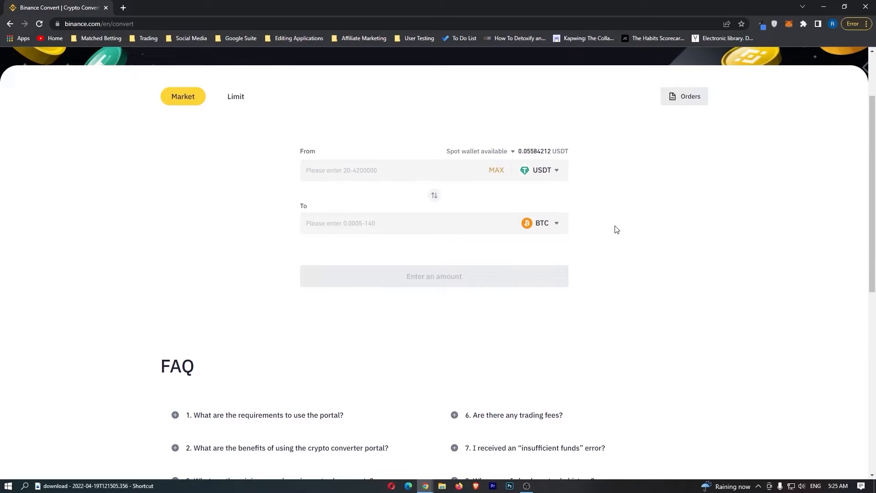
mouse_move(529, 178)
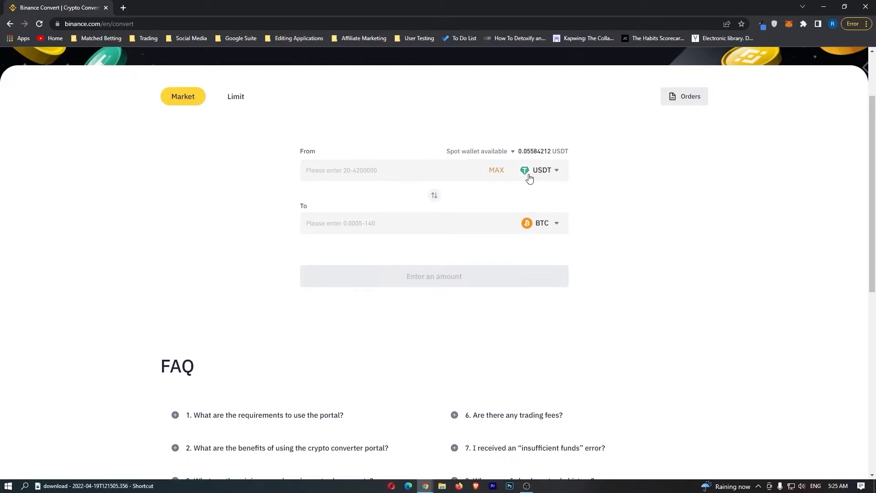
mouse_move(542, 233)
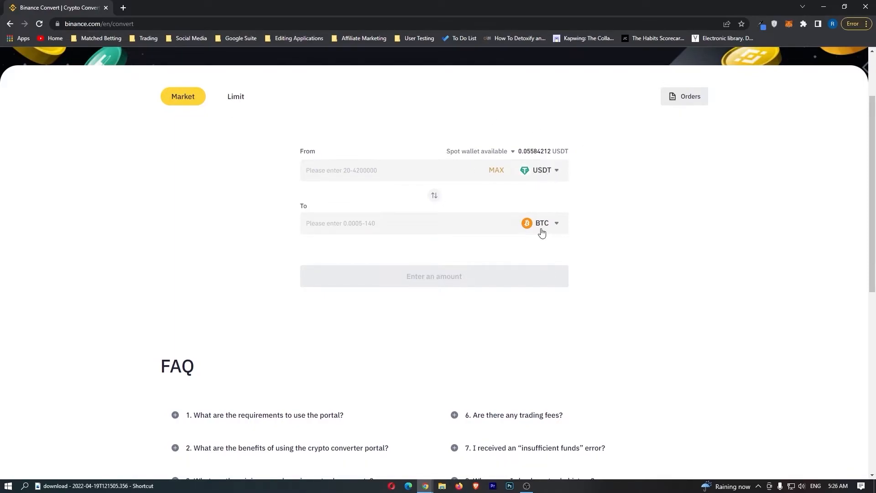
mouse_move(567, 221)
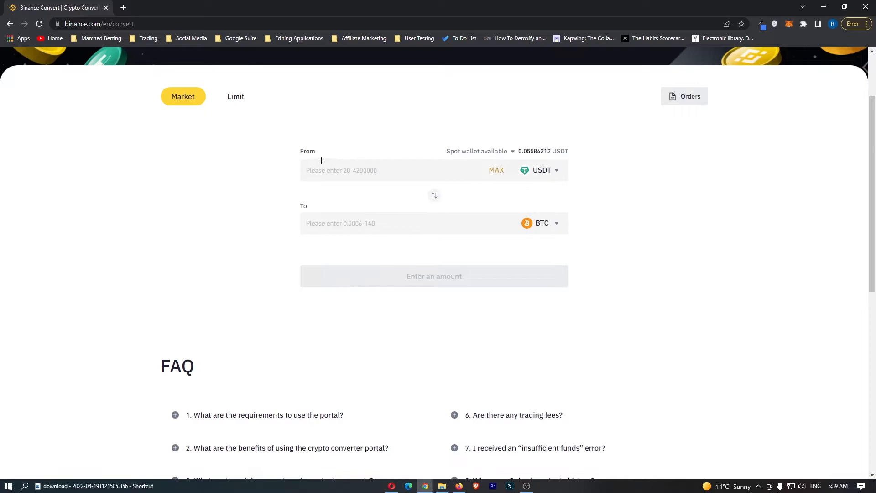
Step: Change the From currency from USDT to EUR by searching 'eur'
click(556, 170)
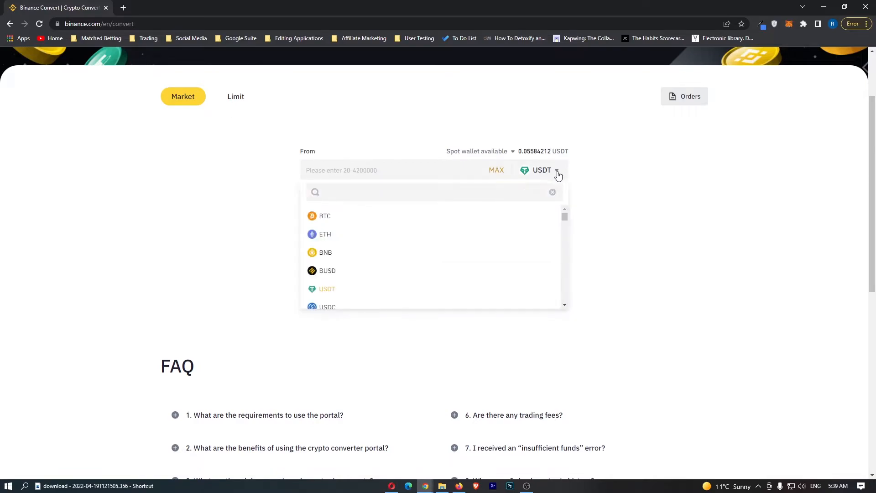
click(433, 192)
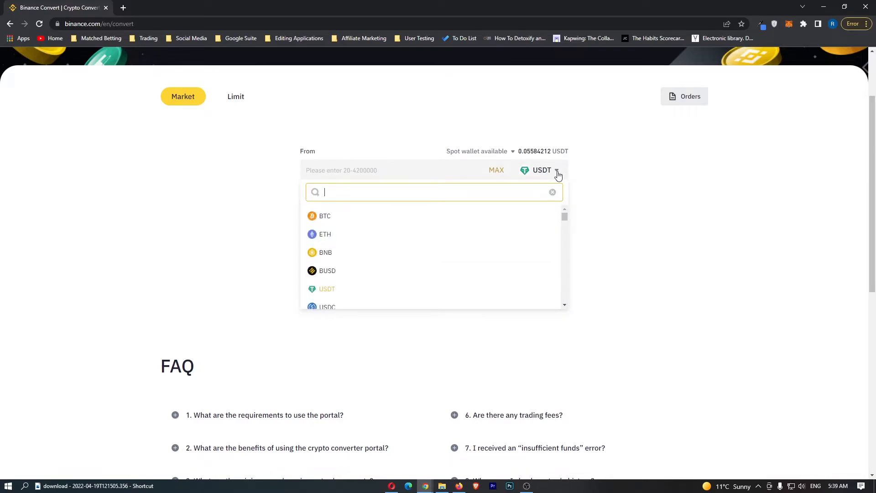
text(eur)
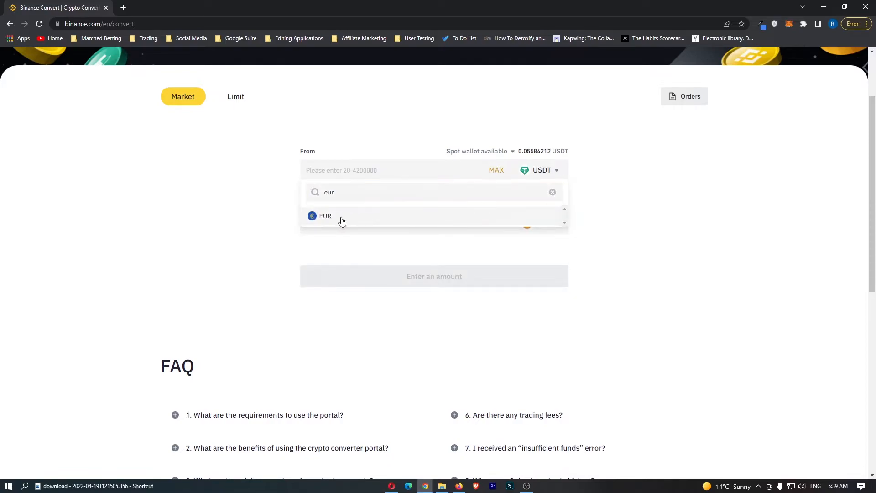
click(325, 216)
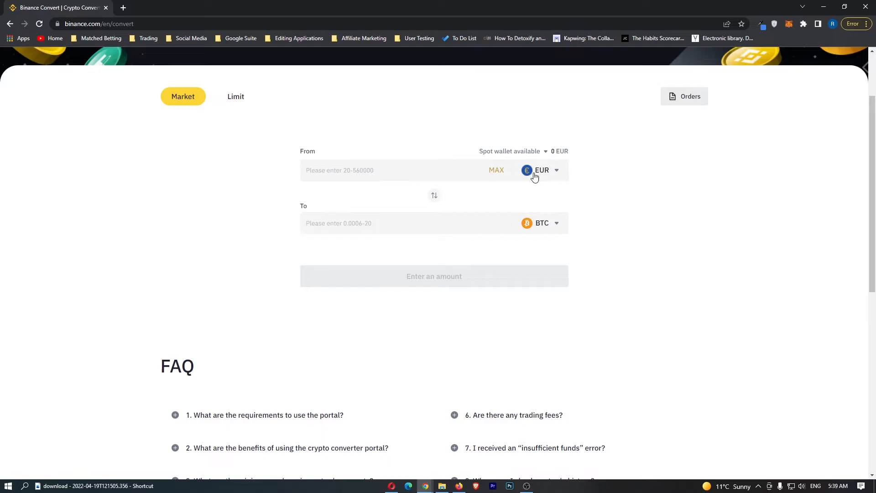
mouse_move(313, 209)
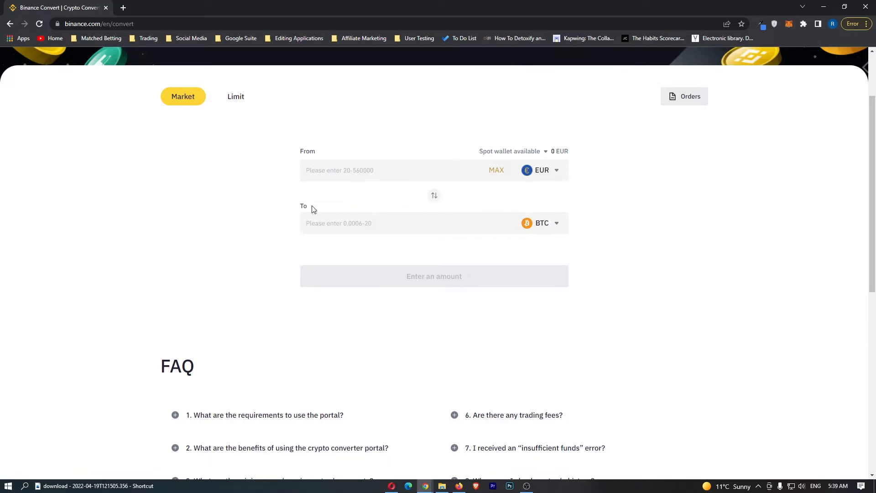
mouse_move(559, 228)
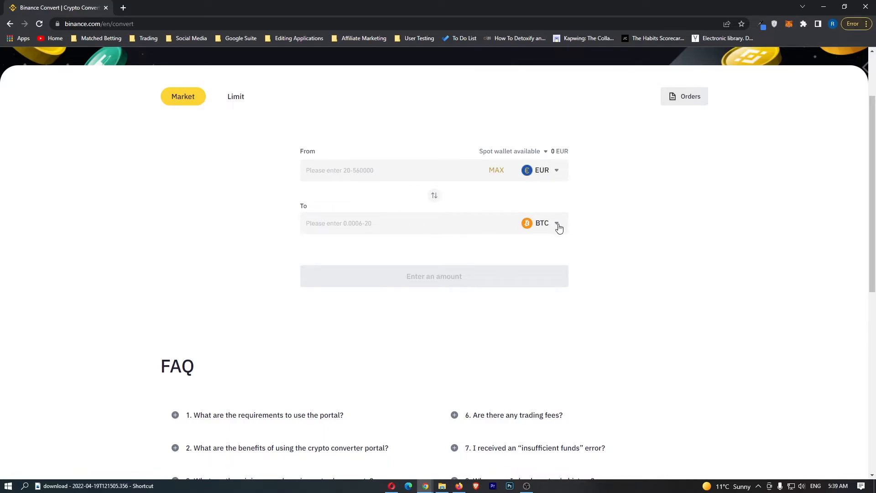
Step: Choose BUSD as the To currency and enter 500 EUR as the amount
click(541, 222)
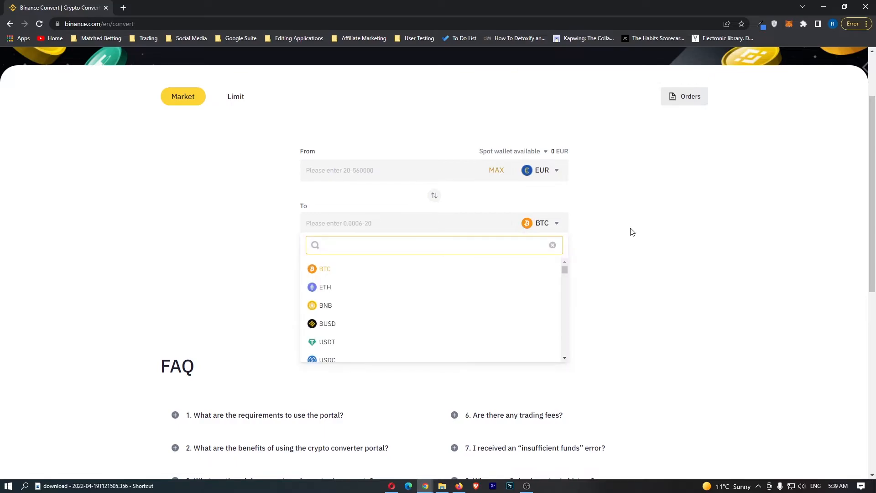
text(b)
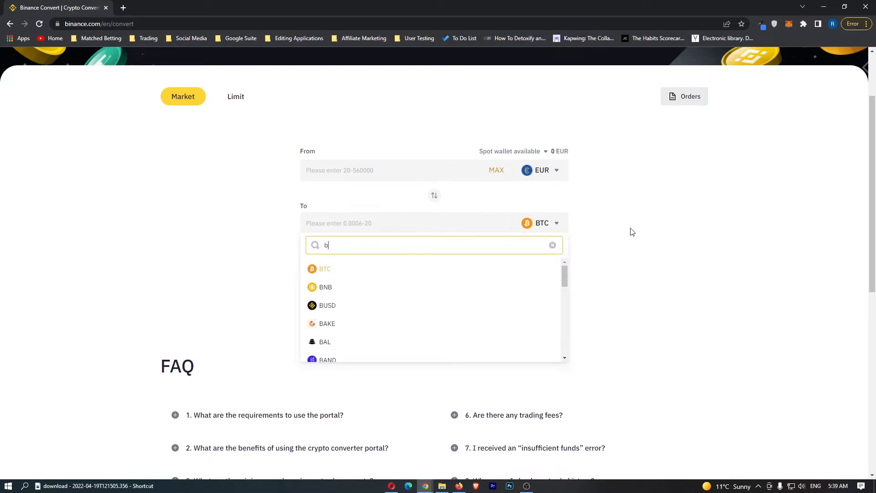
click(328, 305)
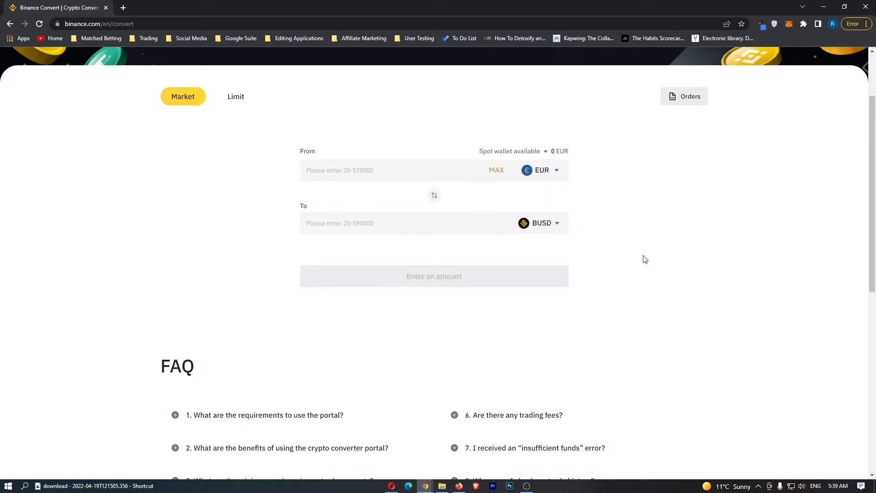
mouse_move(522, 178)
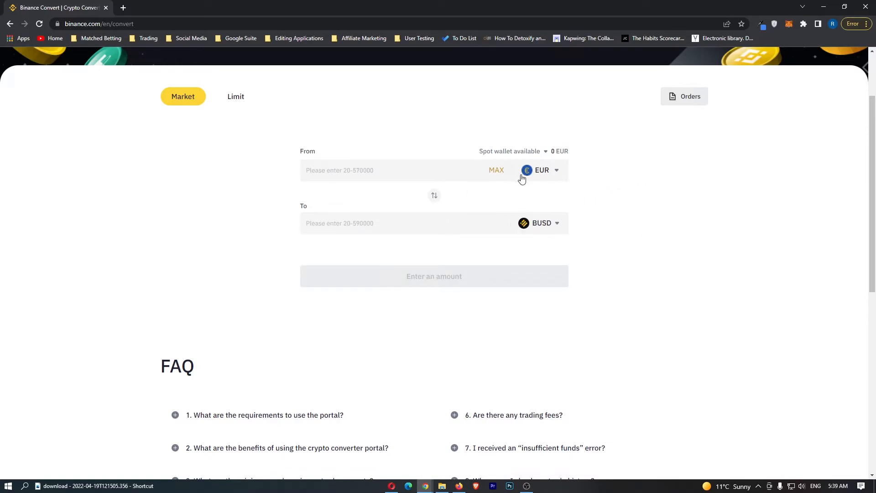
mouse_move(535, 228)
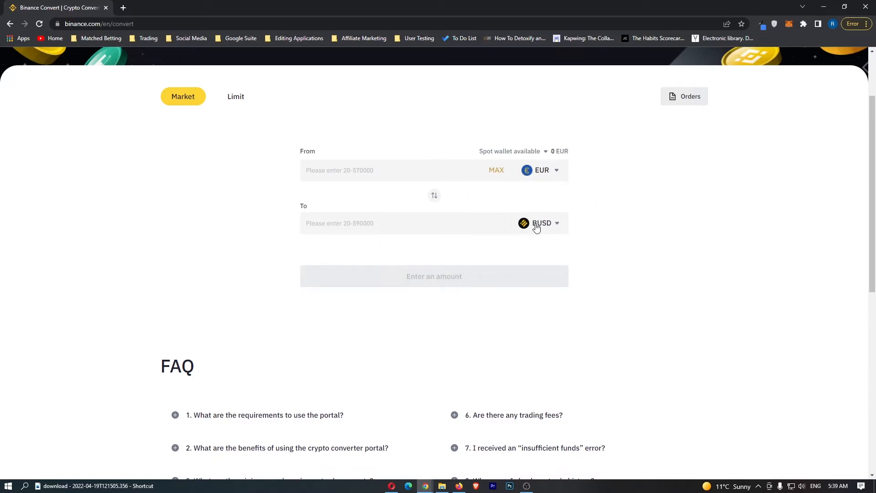
mouse_move(534, 188)
text(5)
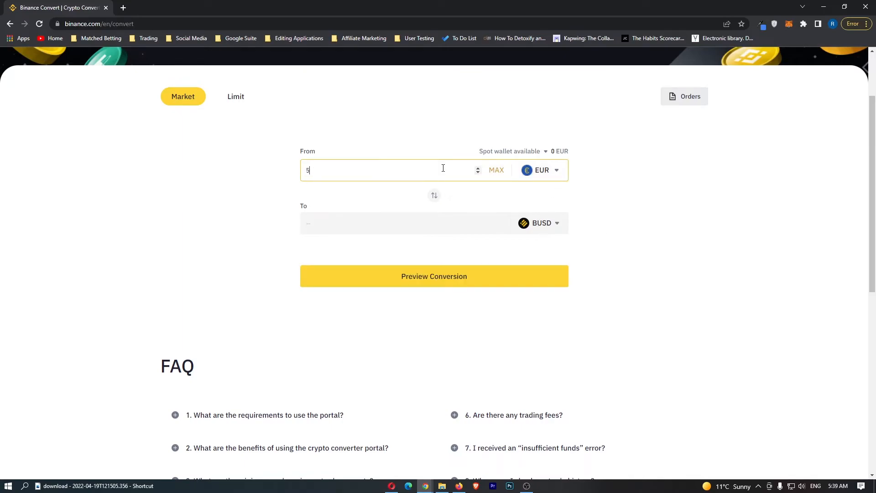
text(00)
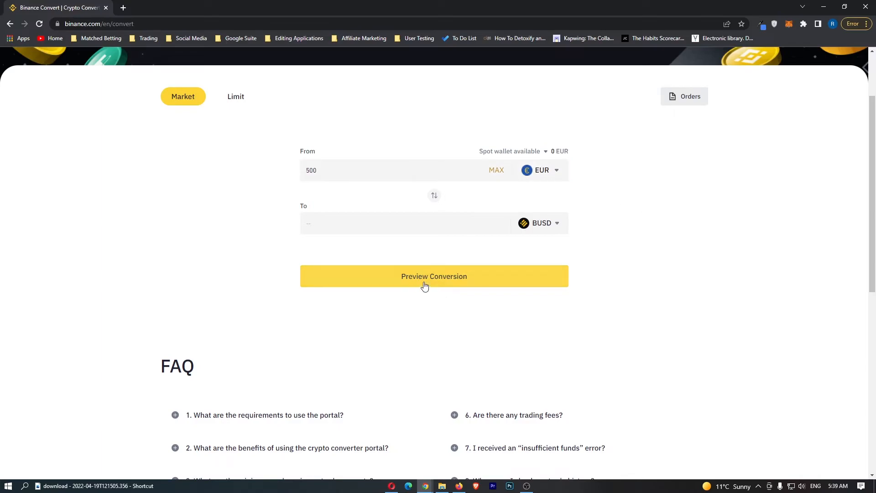
Step: Preview the conversion quoting 525.60199807 BUSD for 500 EUR with an insufficient balance warning
click(433, 275)
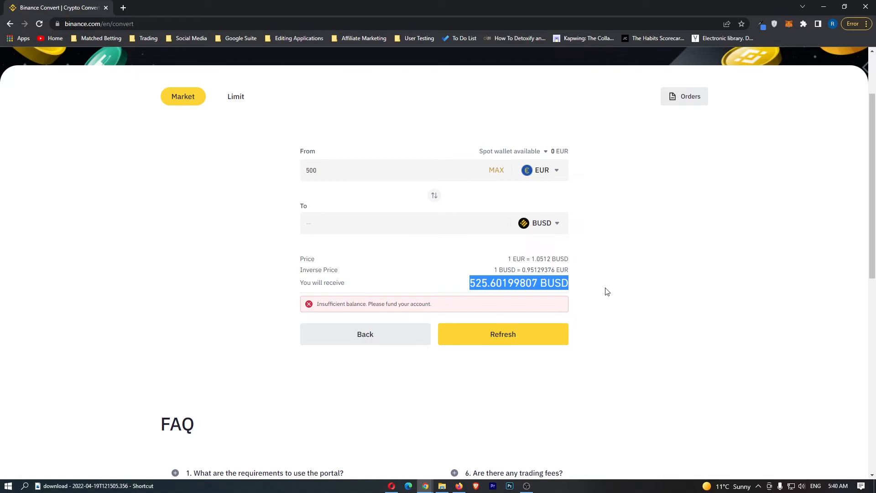
mouse_move(520, 298)
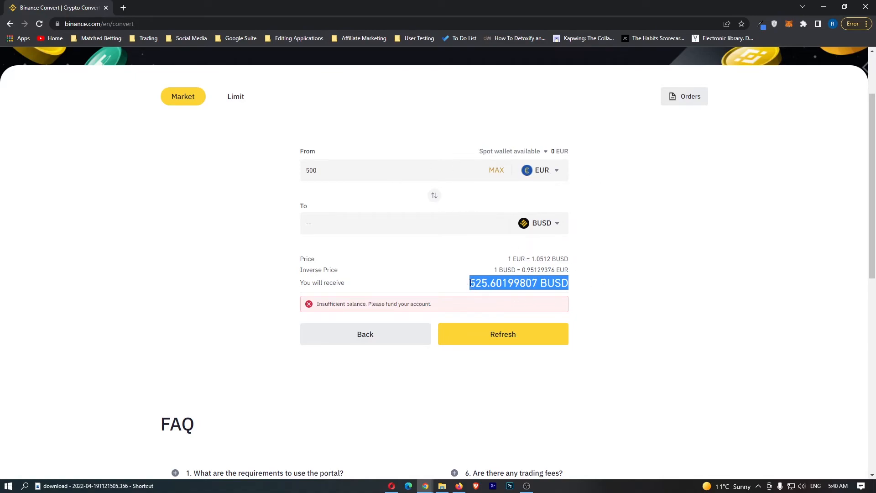
click(628, 293)
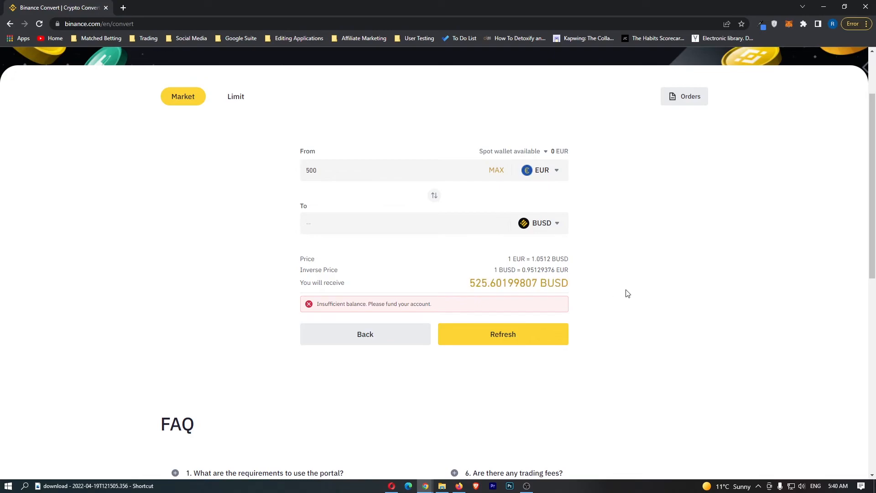
mouse_move(517, 284)
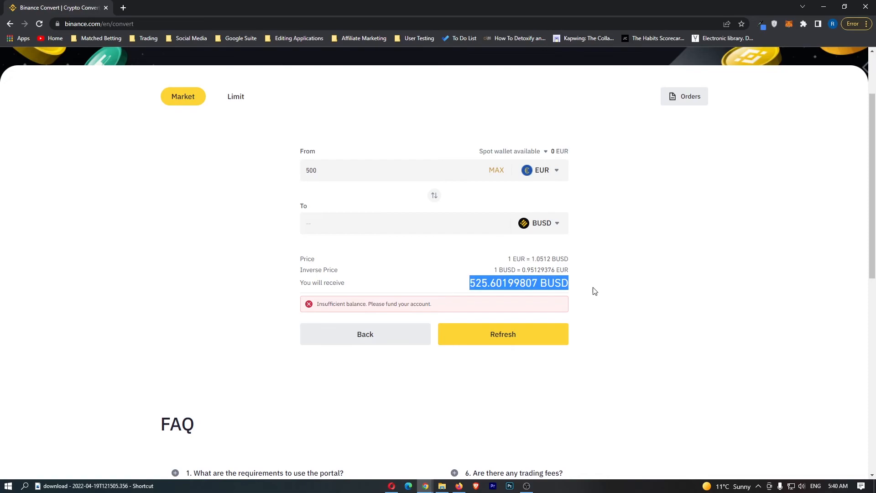
mouse_move(606, 285)
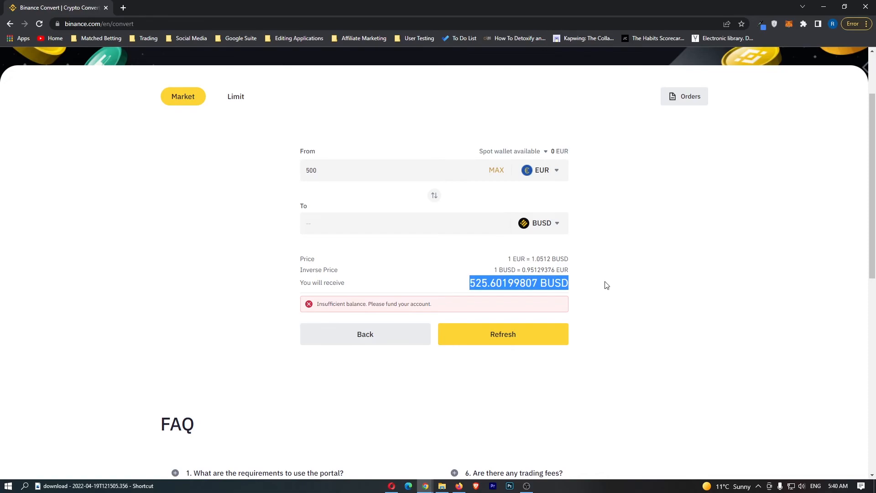
mouse_move(544, 341)
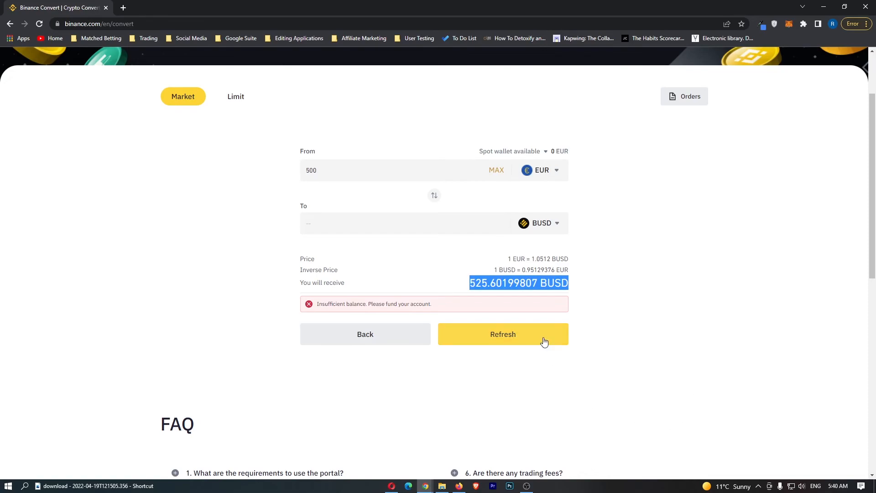